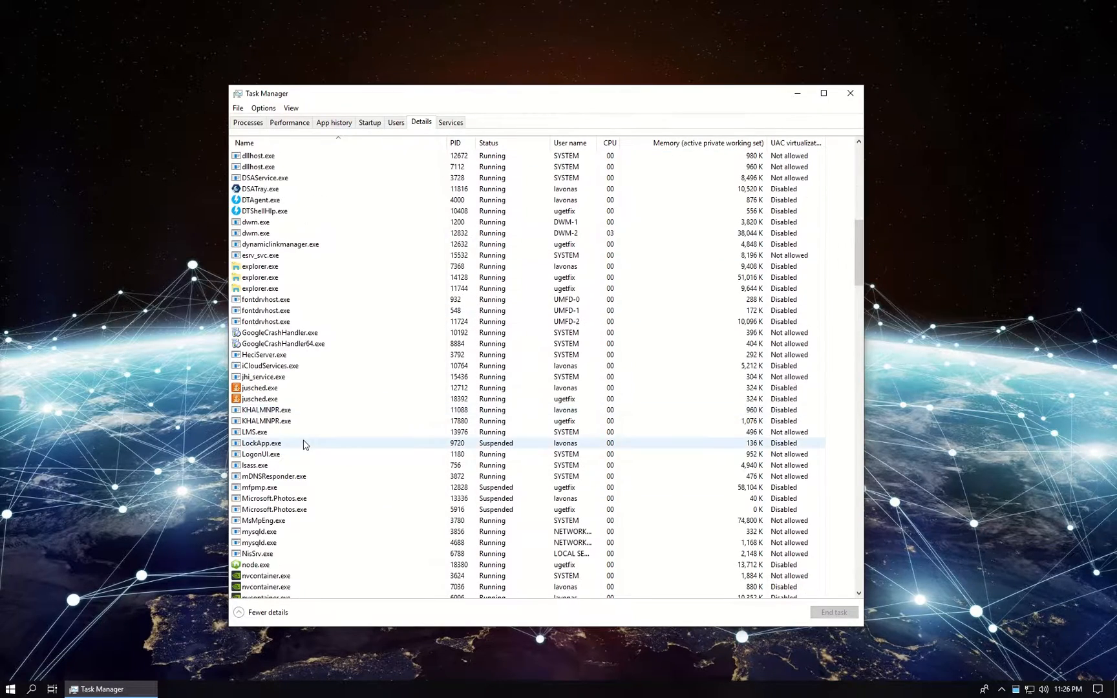
- Locate and select the MsMpEng.exe process in the Details process list
scroll(down, 3)
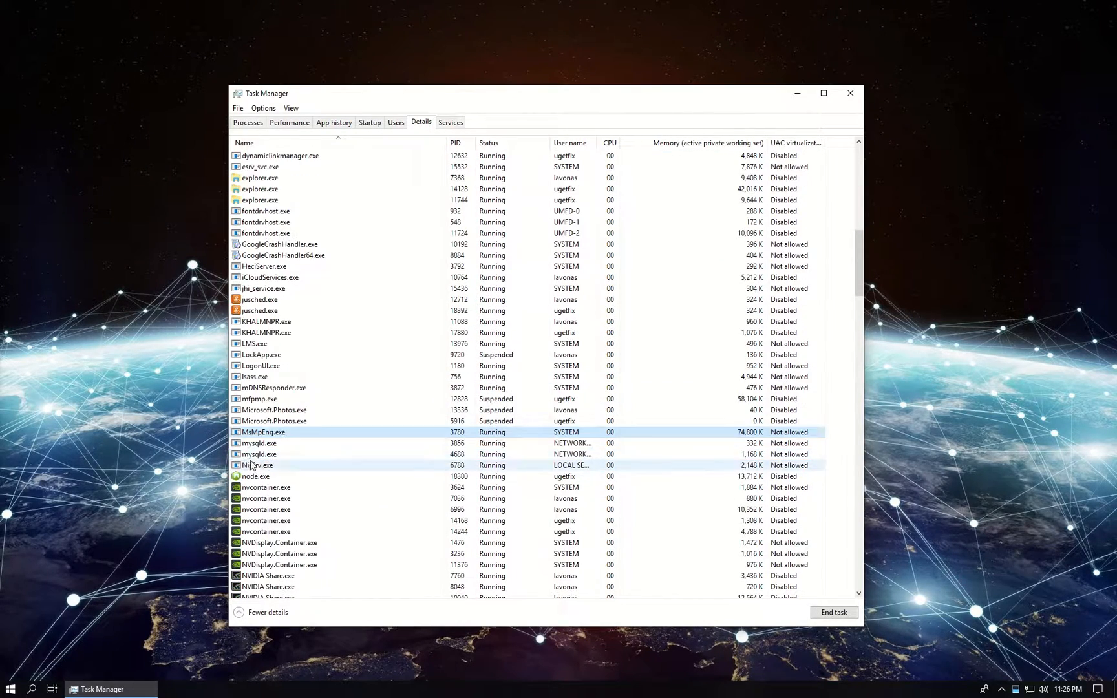
click(321, 432)
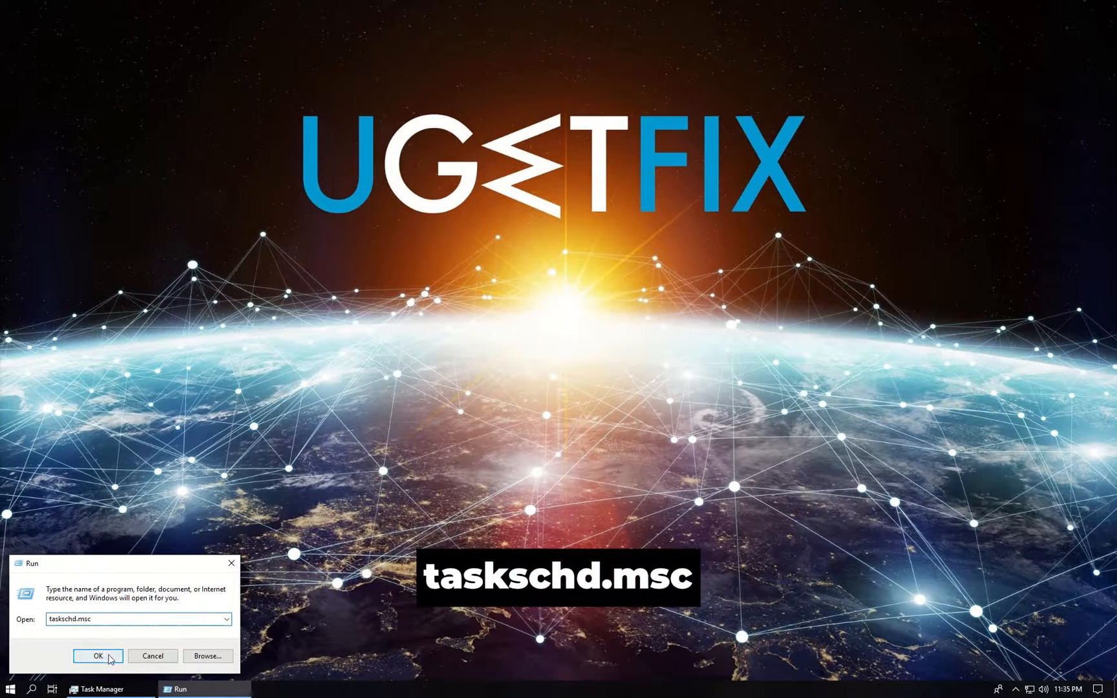
- Launch taskschd.msc and navigate the library to the Windows Defender task folder
click(97, 655)
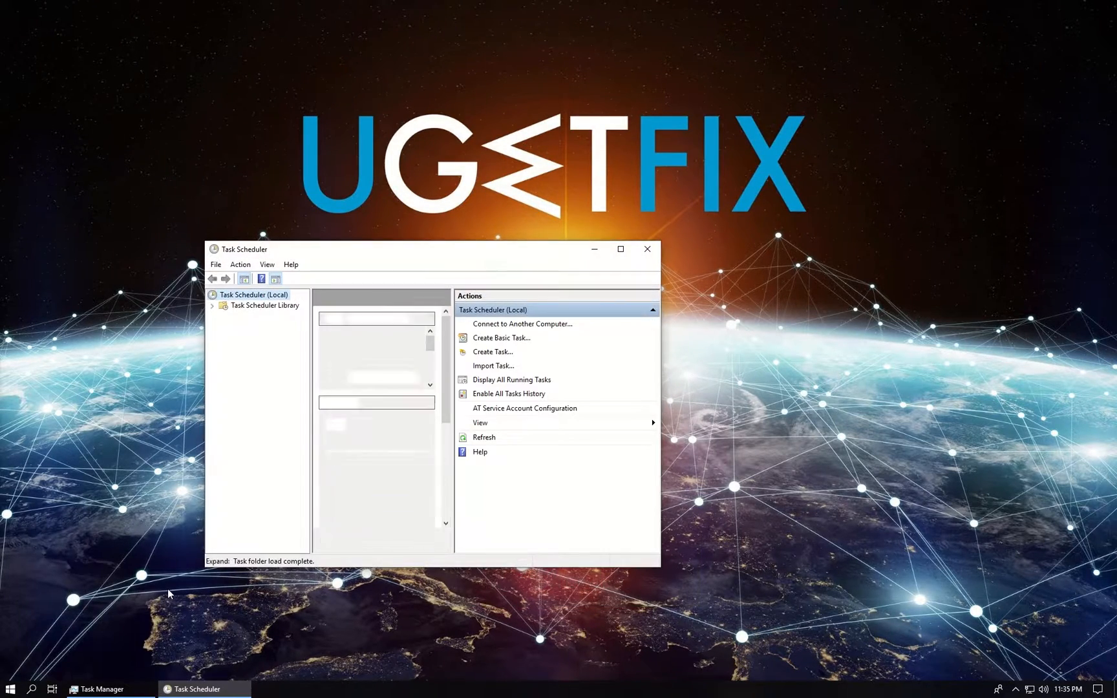
click(619, 248)
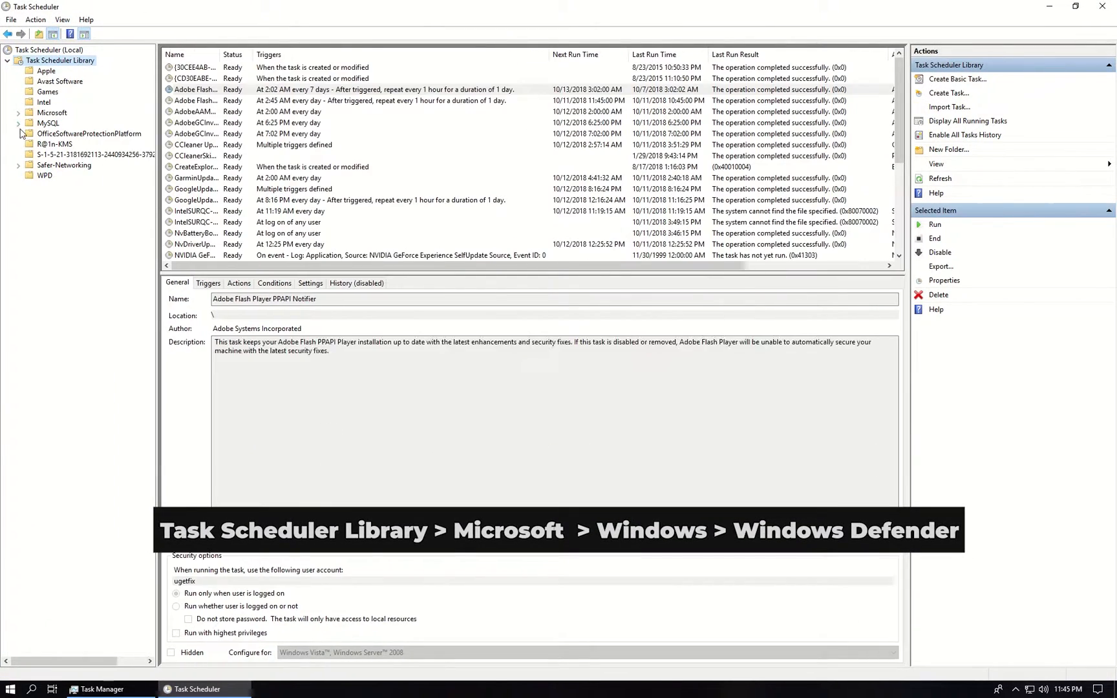
scroll(down, 3)
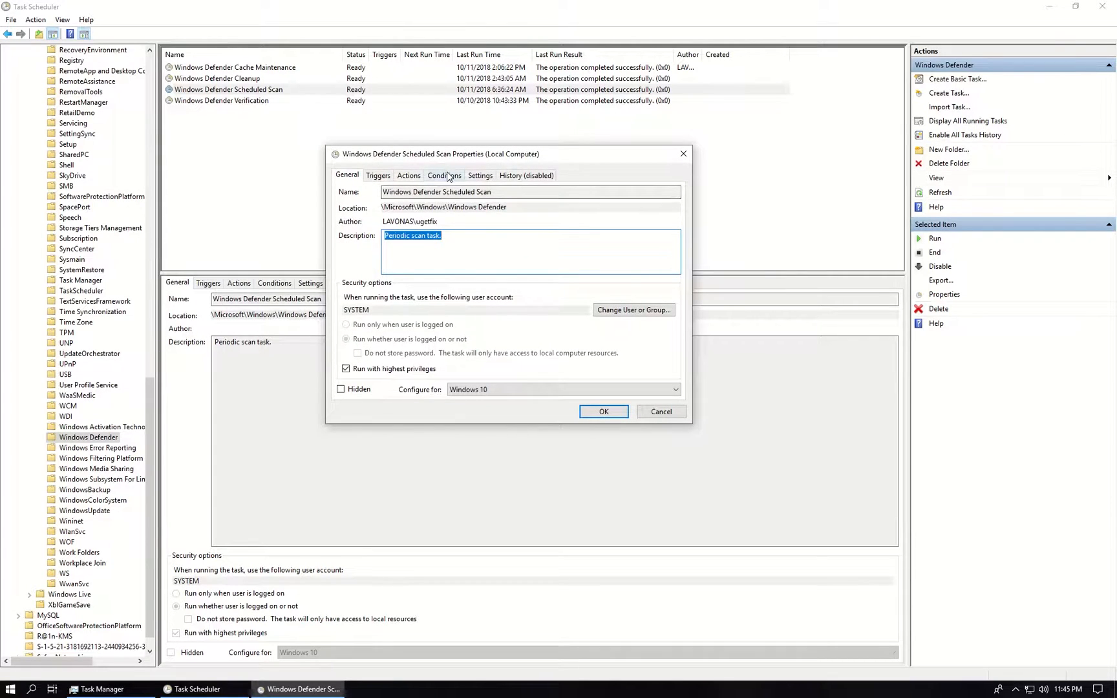
click(444, 175)
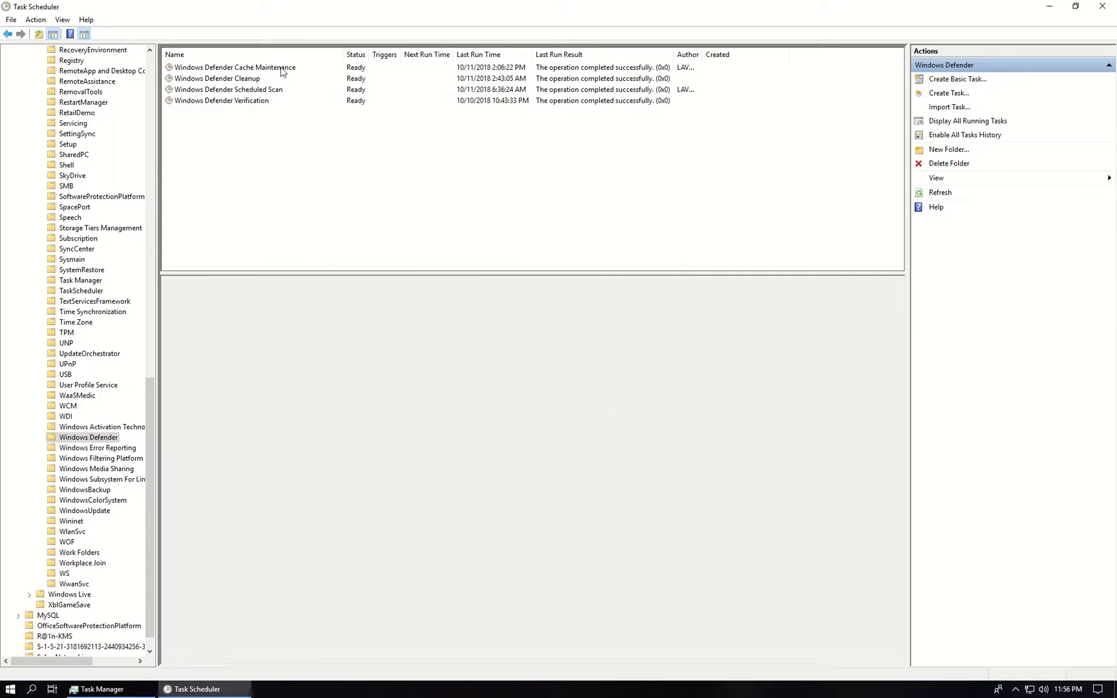
- Add a Monthly trigger to the Windows Defender Scheduled Scan task and confirm it
click(227, 89)
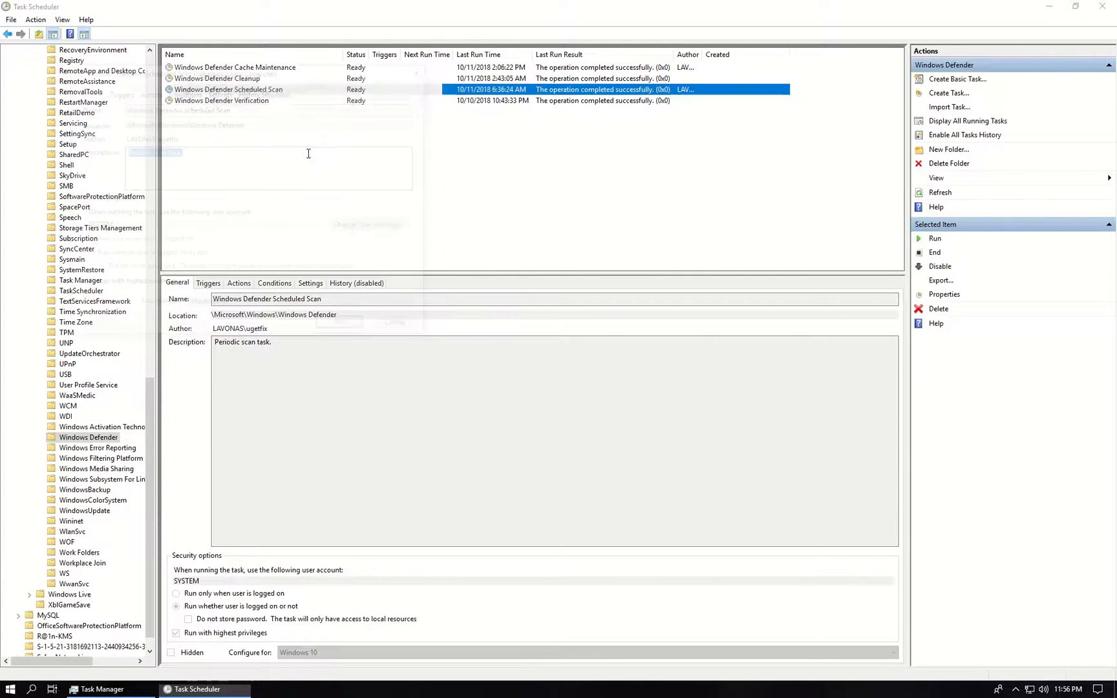
click(945, 295)
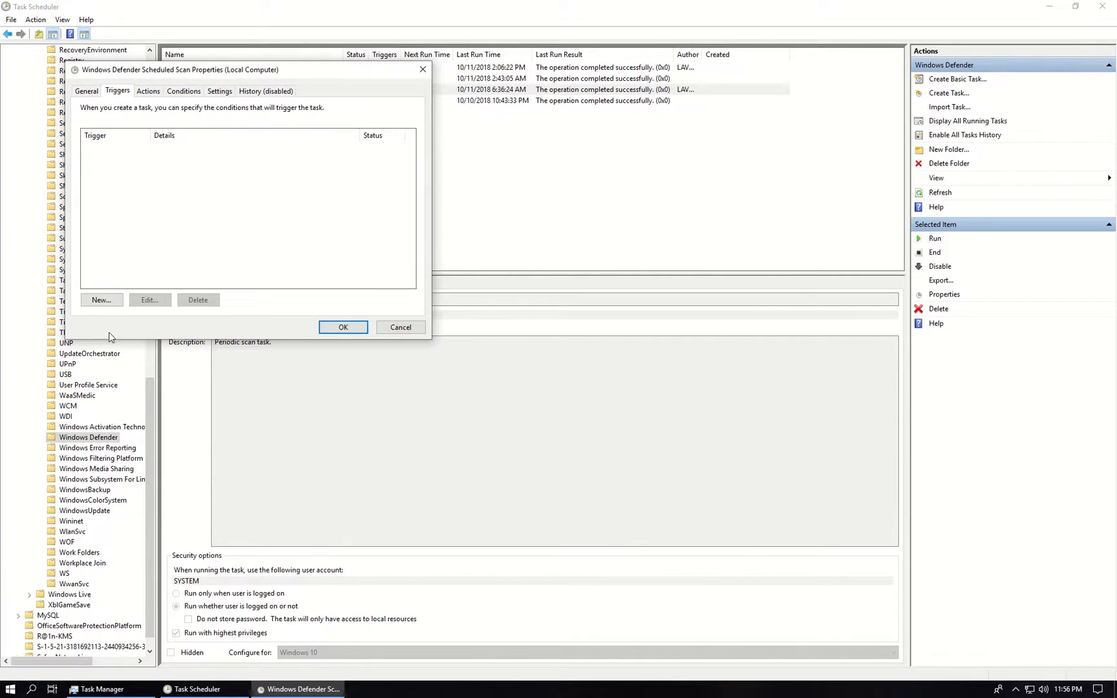
click(101, 298)
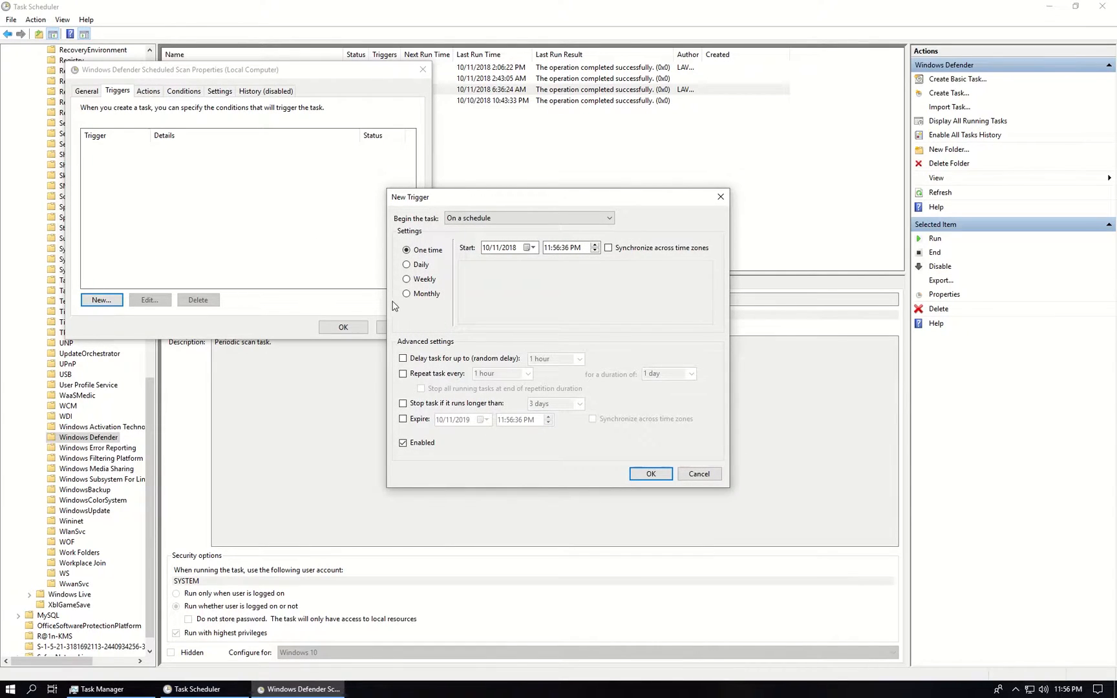
click(406, 293)
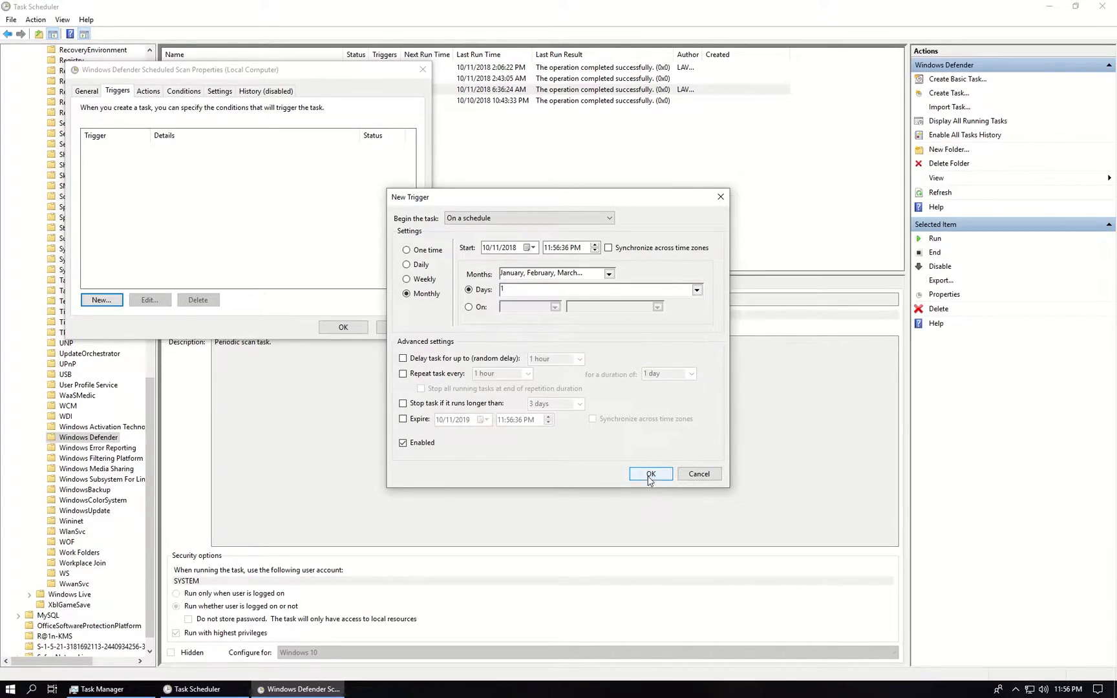
click(649, 473)
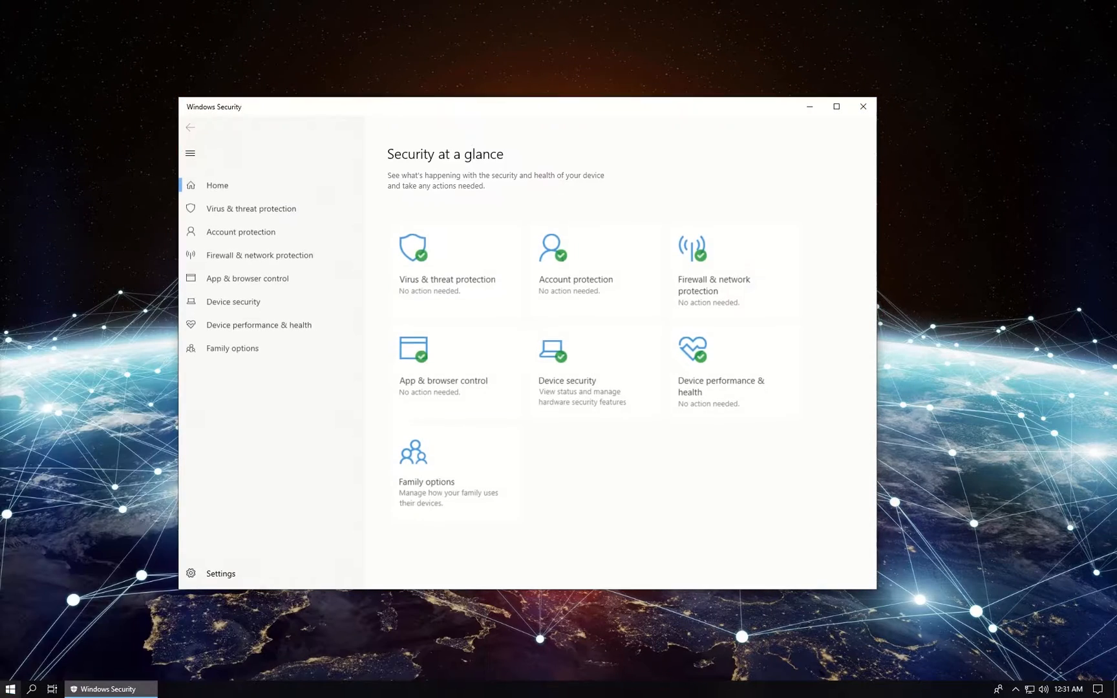
- Reach the Add or remove exclusions page under Virus & threat protection settings
click(249, 208)
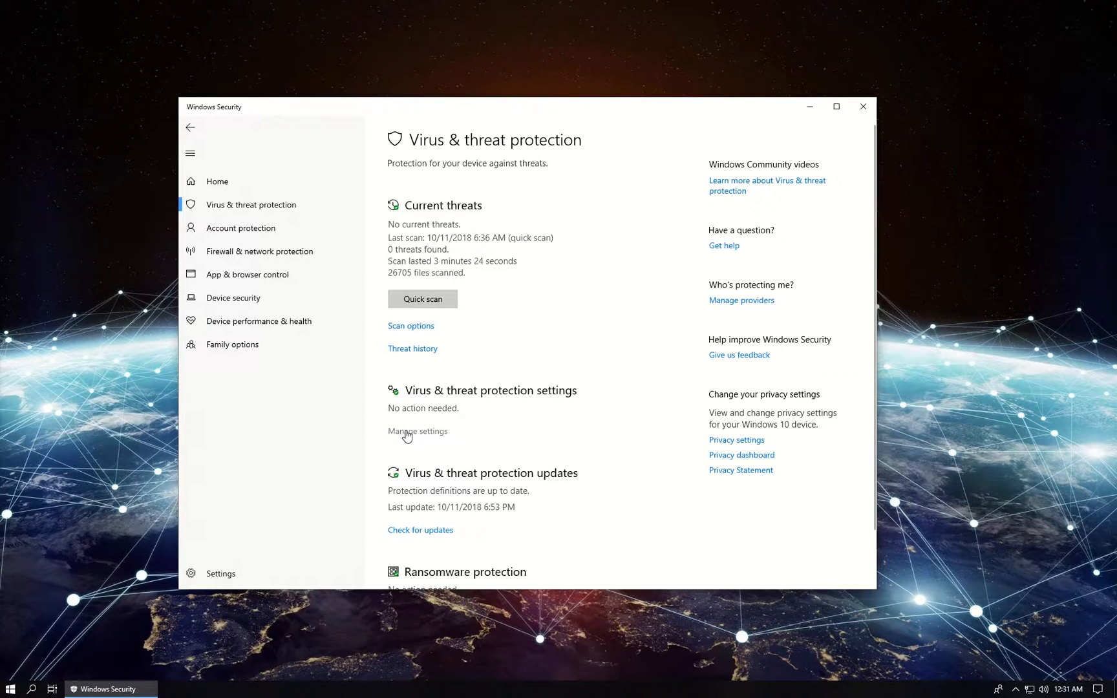
click(418, 431)
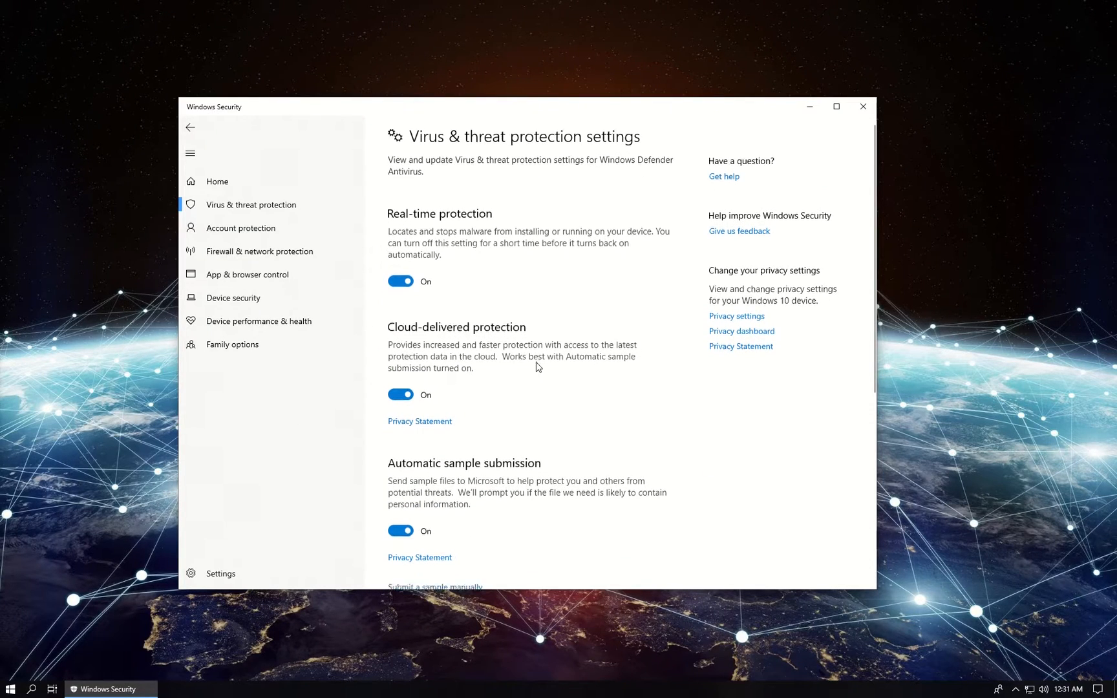
scroll(down, 3)
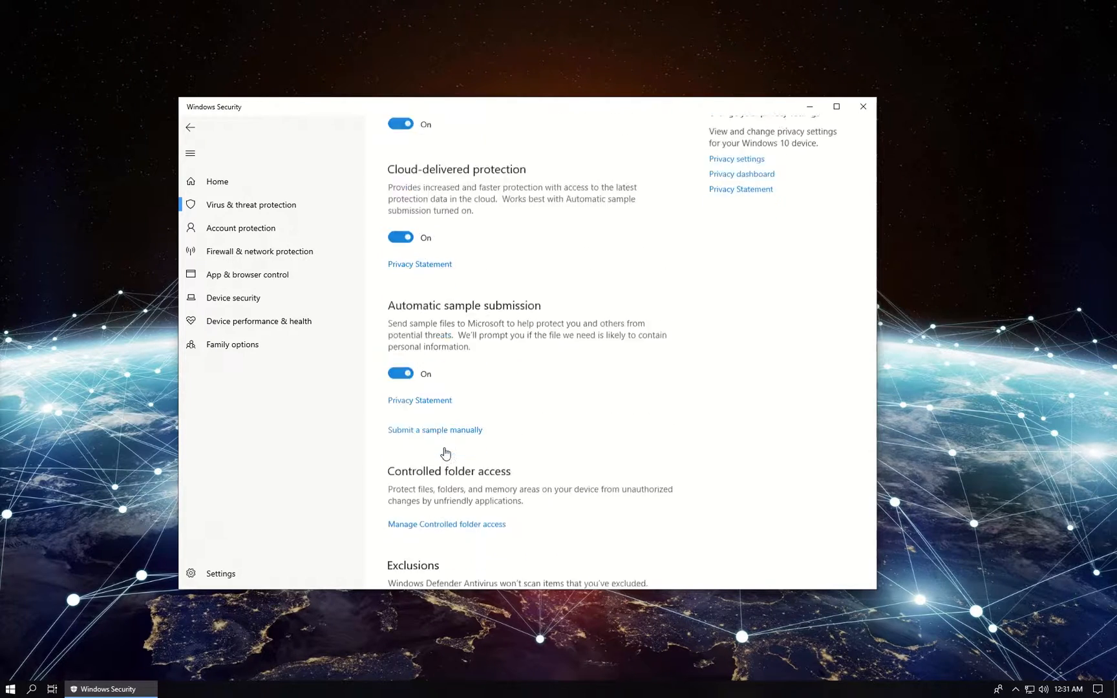
click(450, 222)
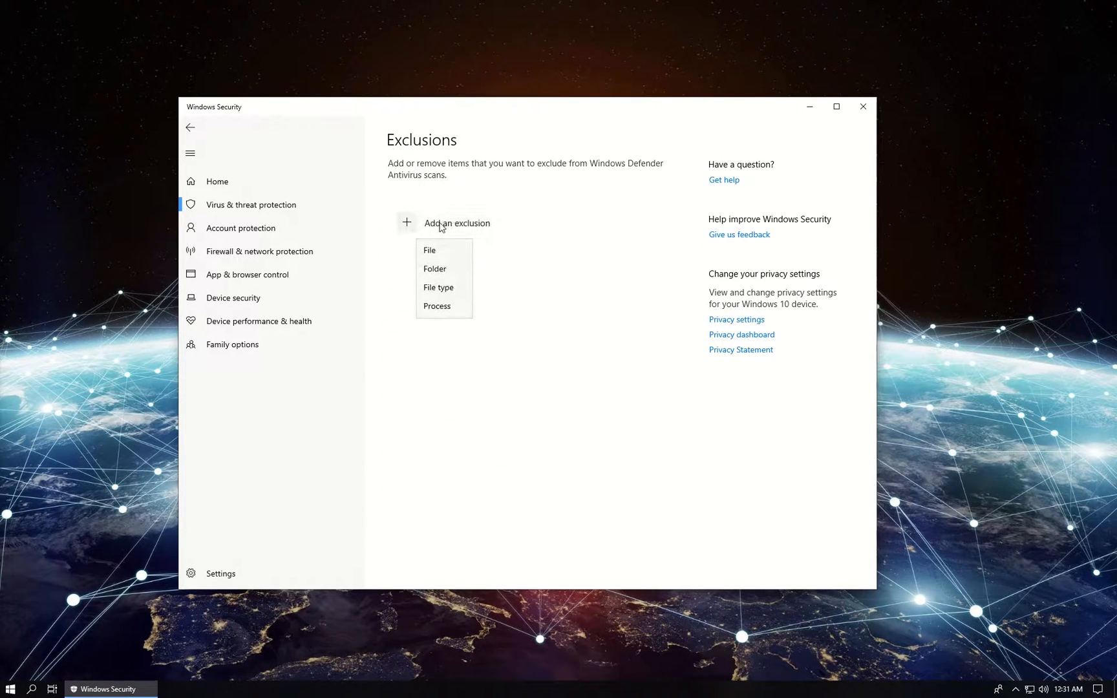
mouse_move(434, 269)
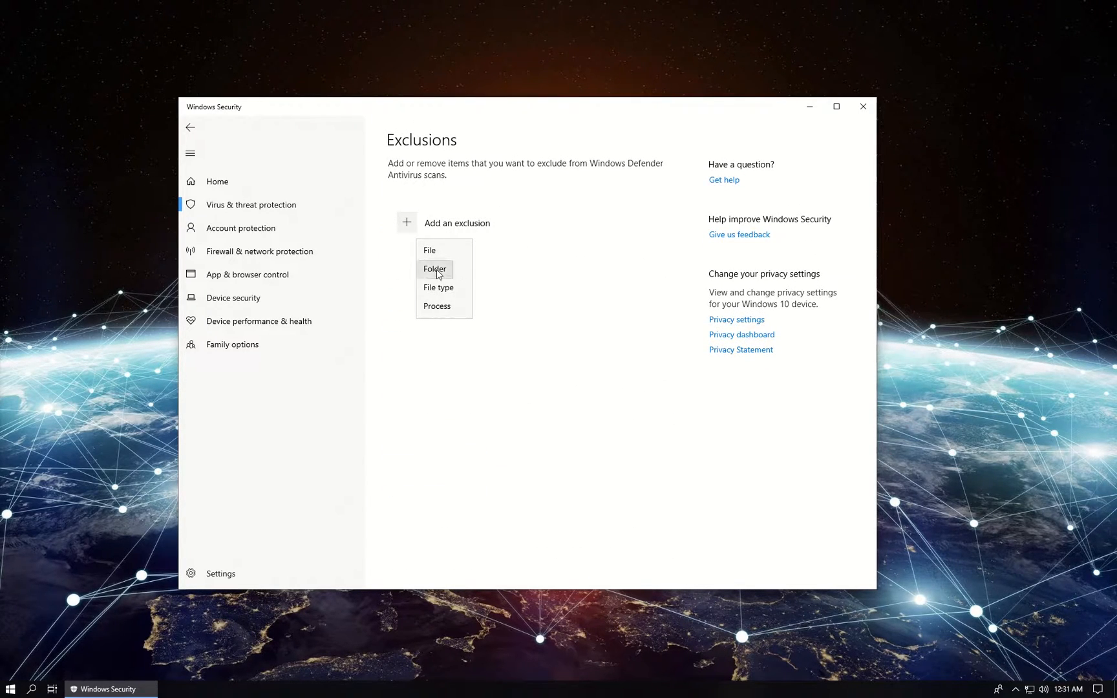
- Add C:\Program Files\Windows Defender as a folder exclusion, then bring up Task Manager
click(434, 269)
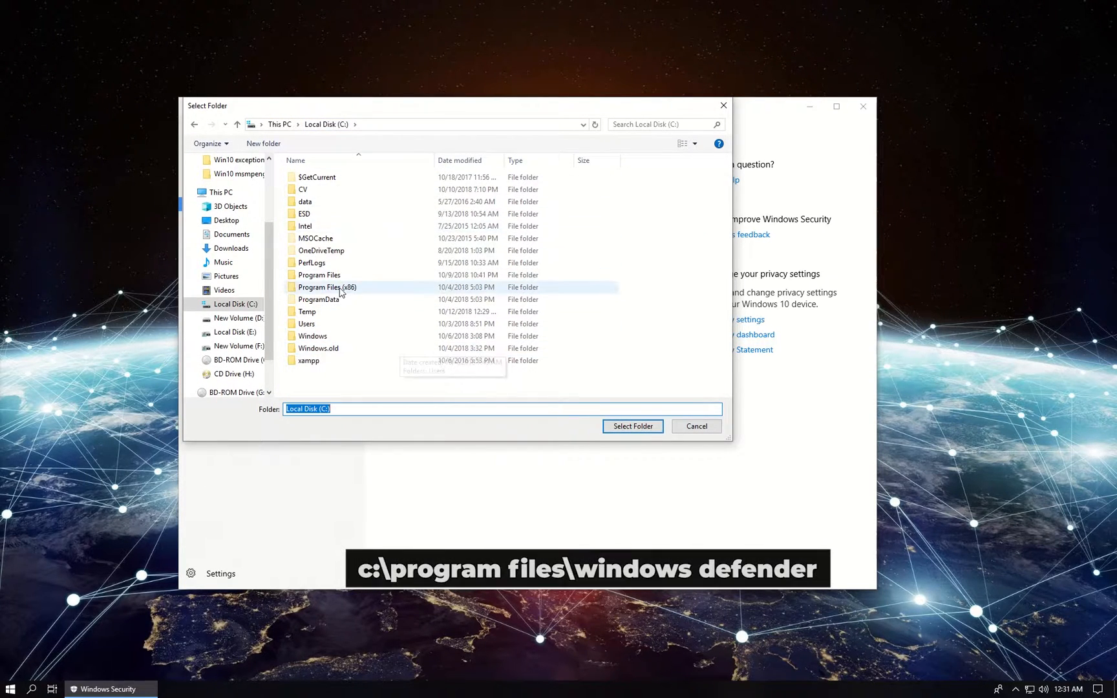
double_click(320, 274)
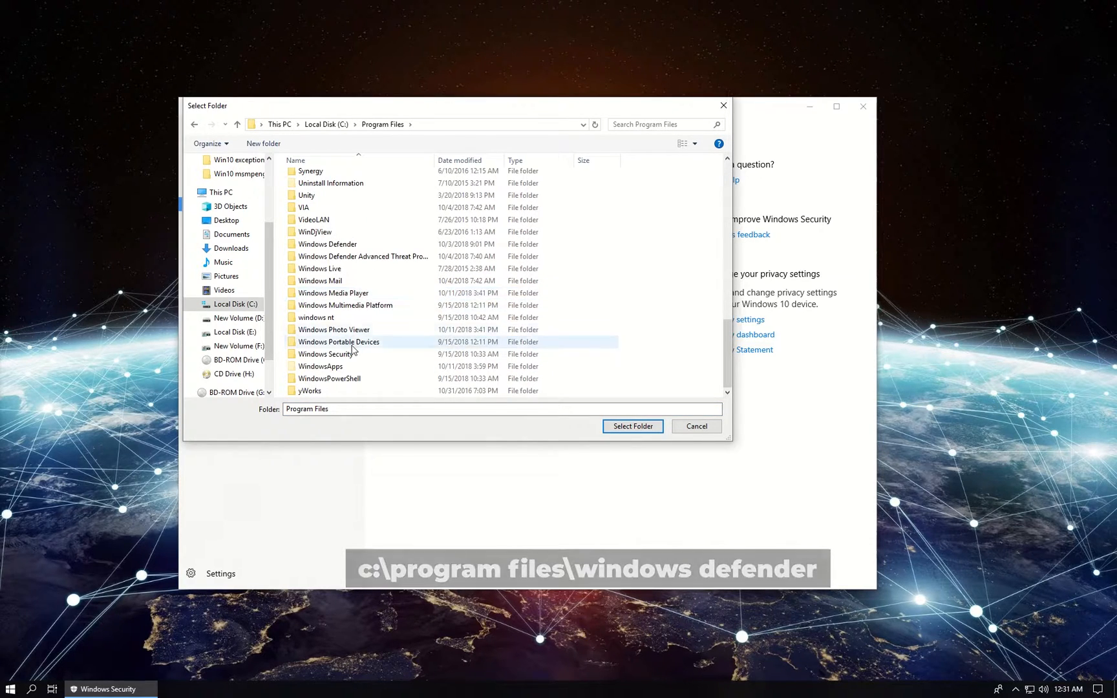
click(329, 243)
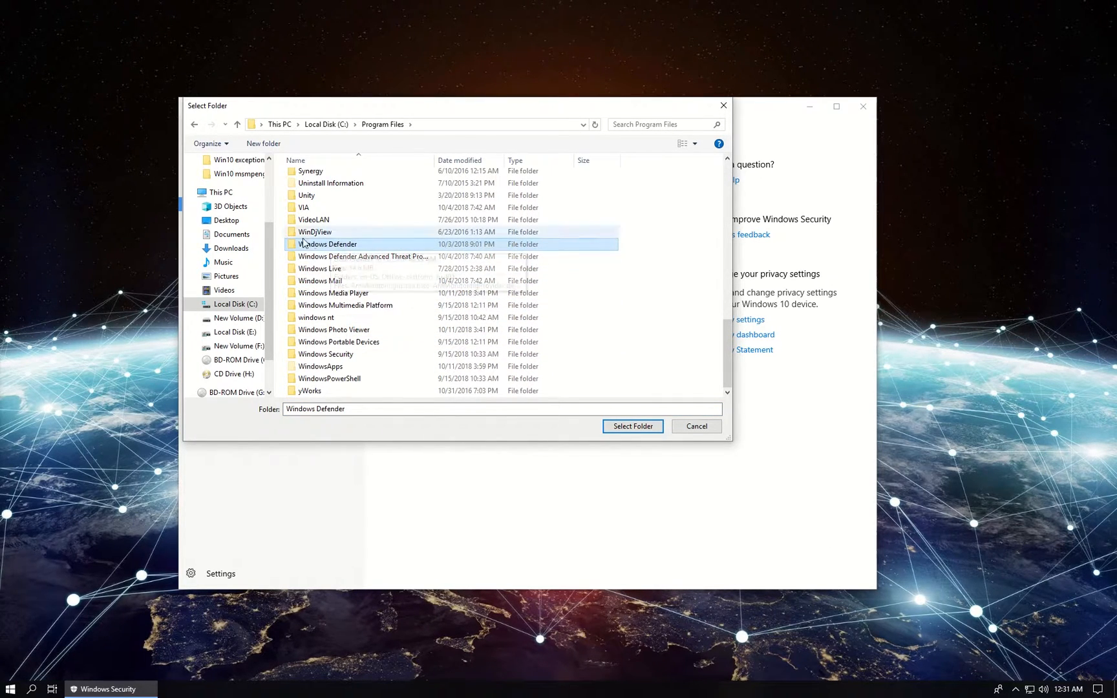
click(631, 427)
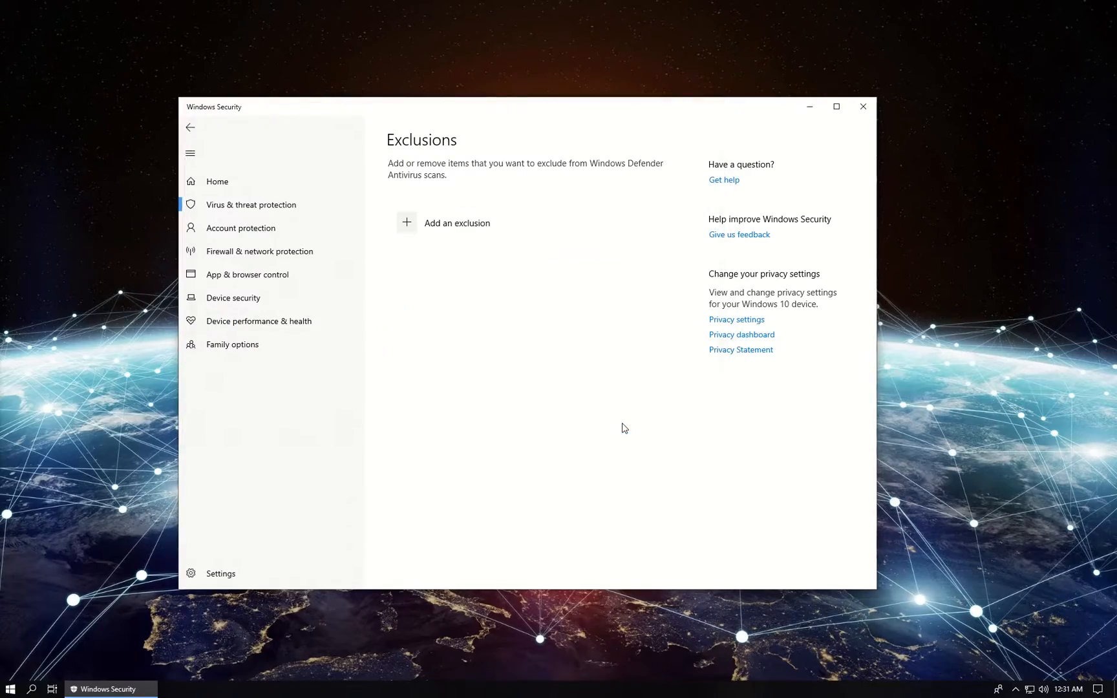
key(ctrl+shift+esc)
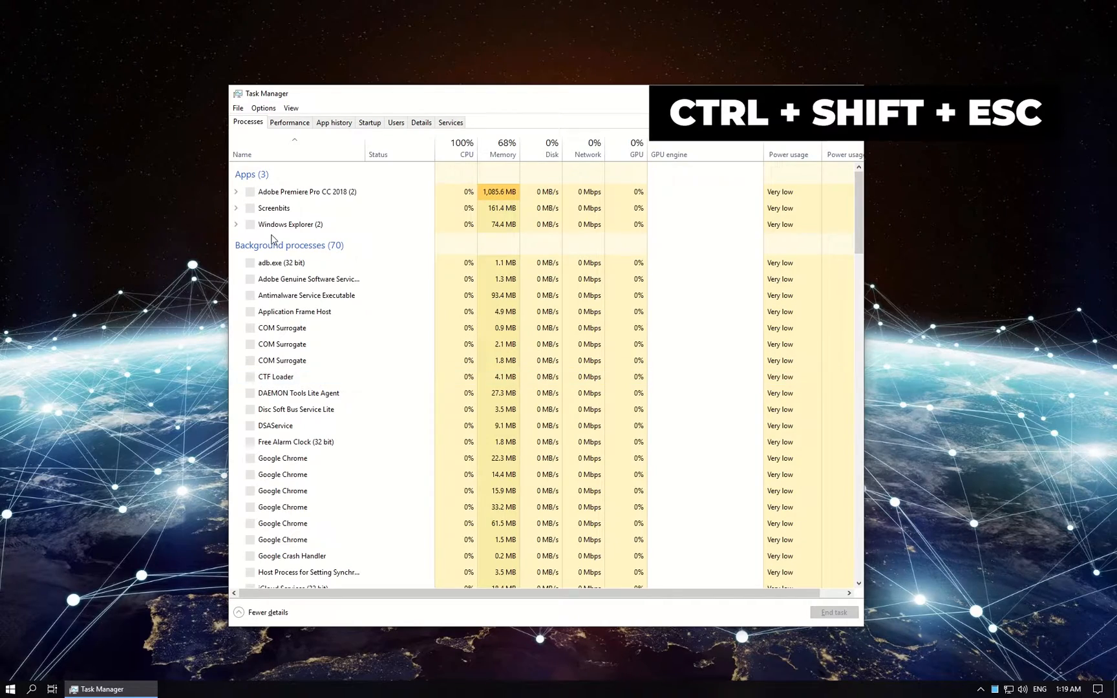
- Show the Details list and bring up the context options for MsMpEng.exe
click(422, 121)
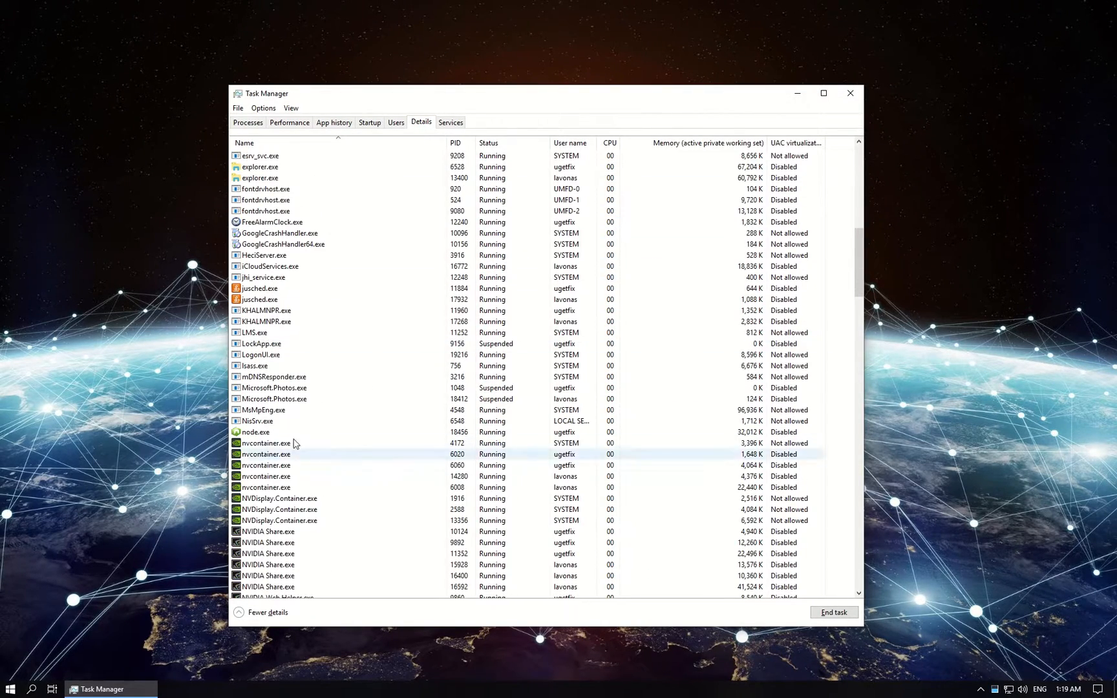
right_click(264, 410)
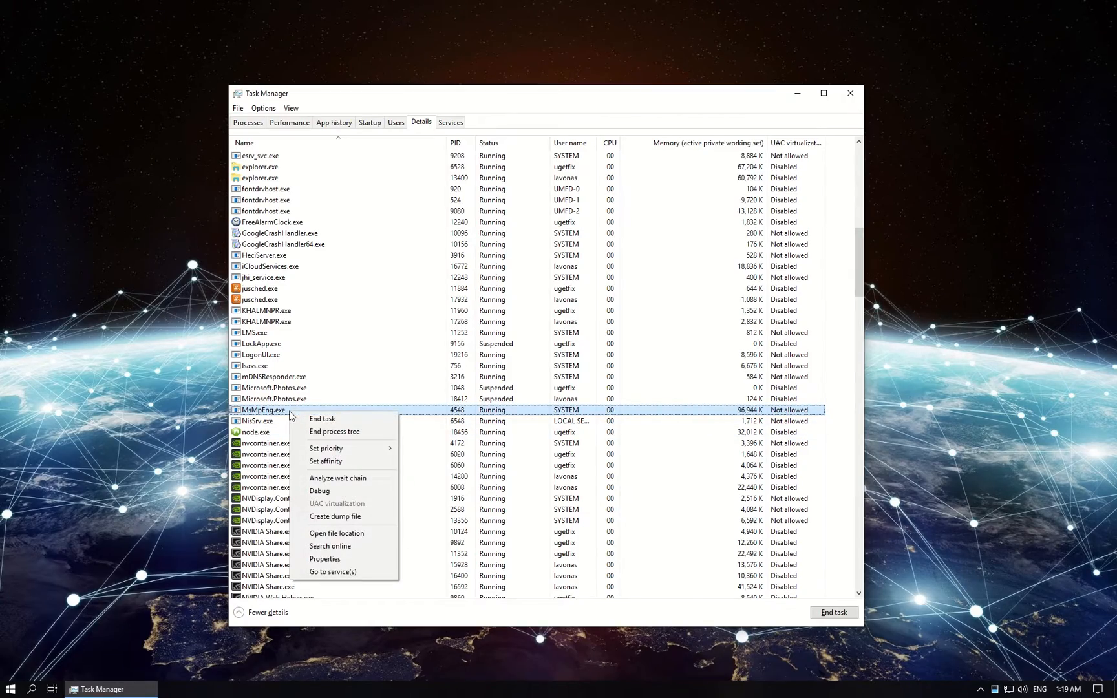